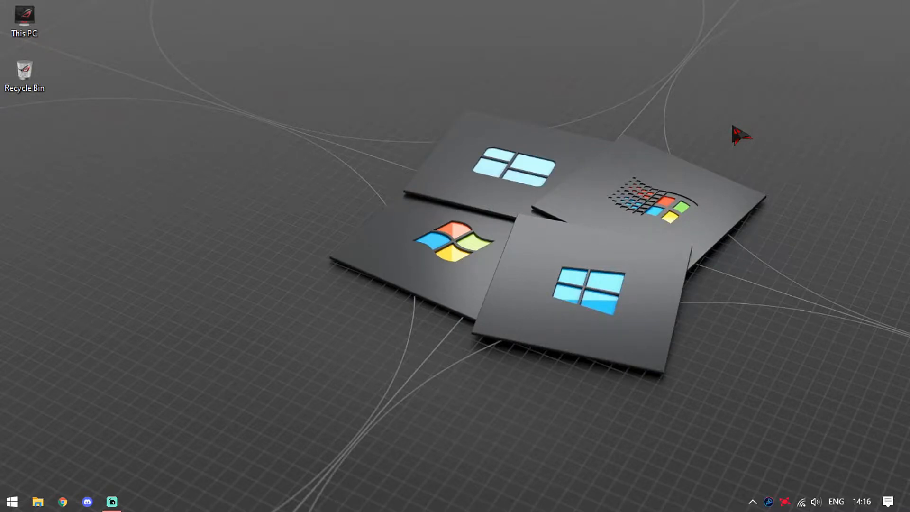
mouse_move(429, 238)
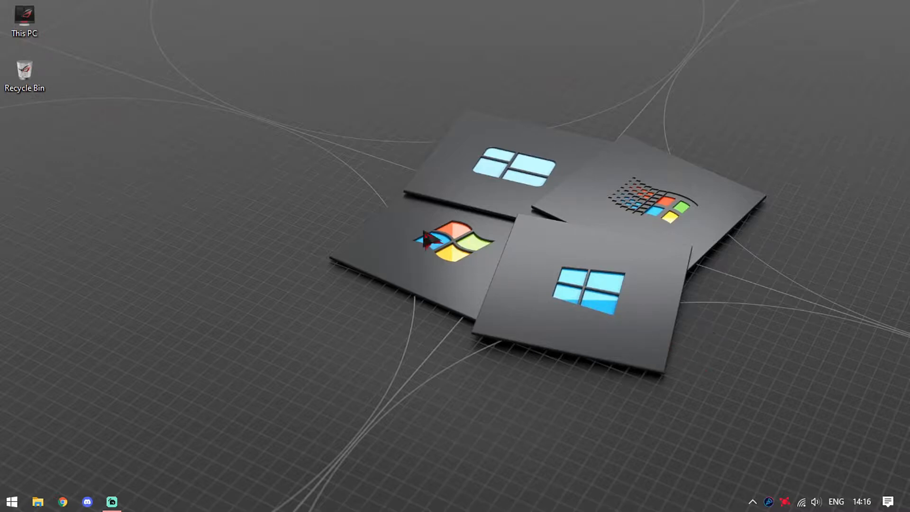
Step: Launch AMD Radeon Software from its desktop shortcut onto the Home page
left_click(112, 501)
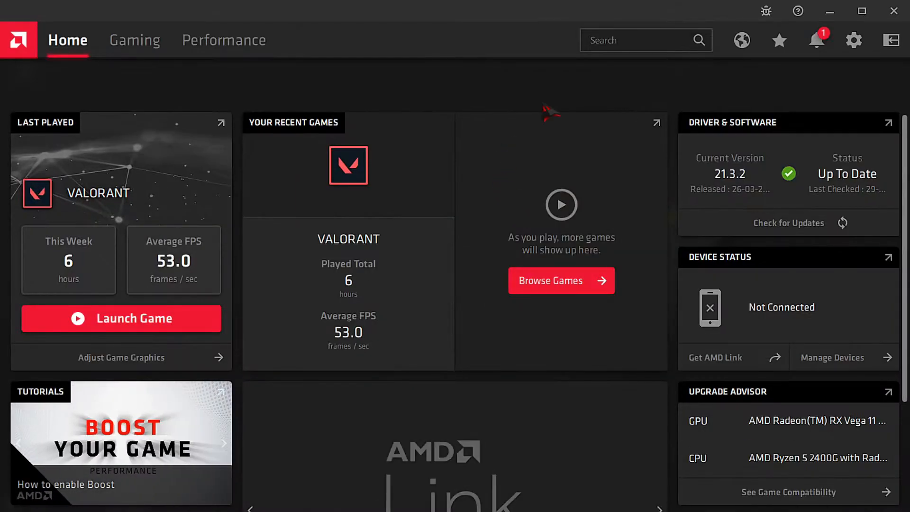
mouse_move(423, 76)
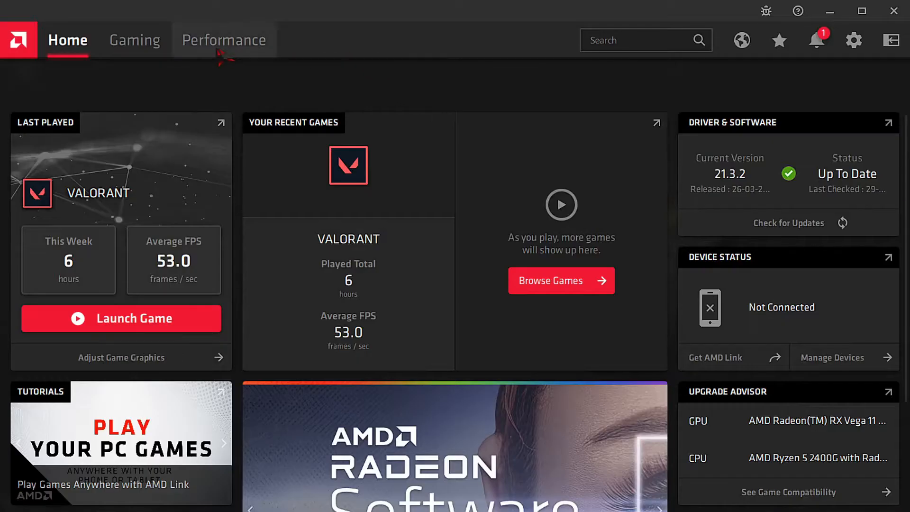
Step: View the Performance metrics (GPU, VRAM, CPU, RAM), then return to Home
left_click(224, 40)
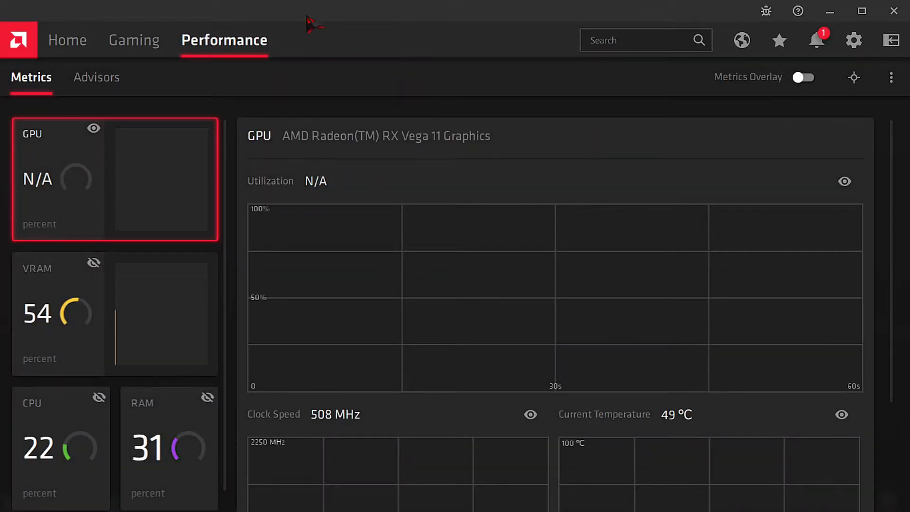
left_click(67, 40)
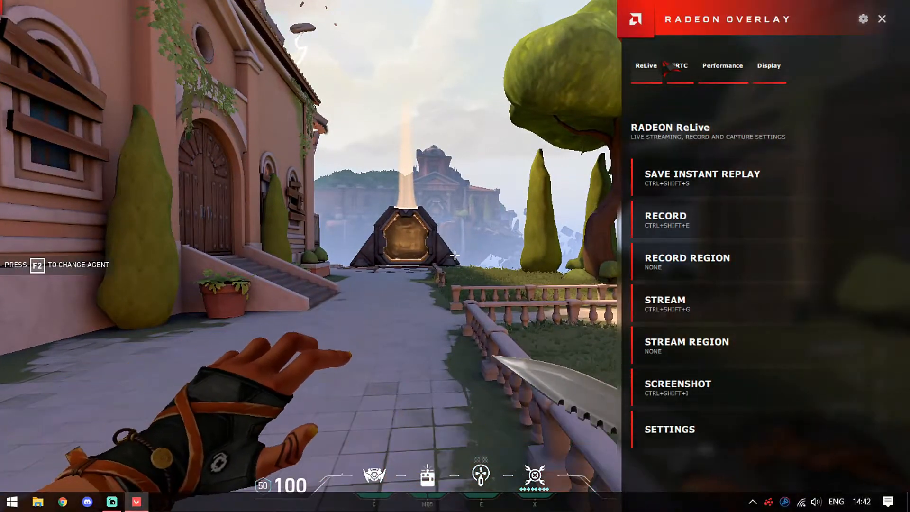
Step: Save an instant replay from the Radeon Overlay ReLive panel to the ReLive folder on D
left_click(702, 179)
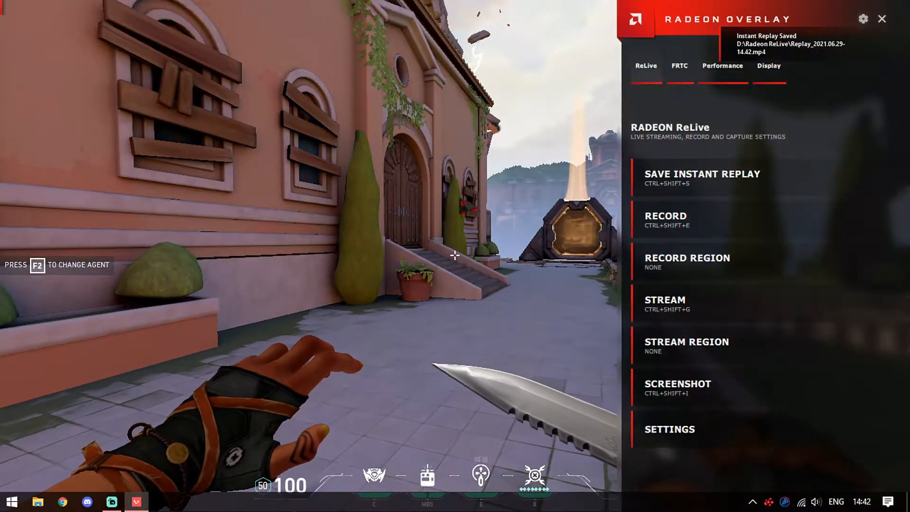
left_click(665, 216)
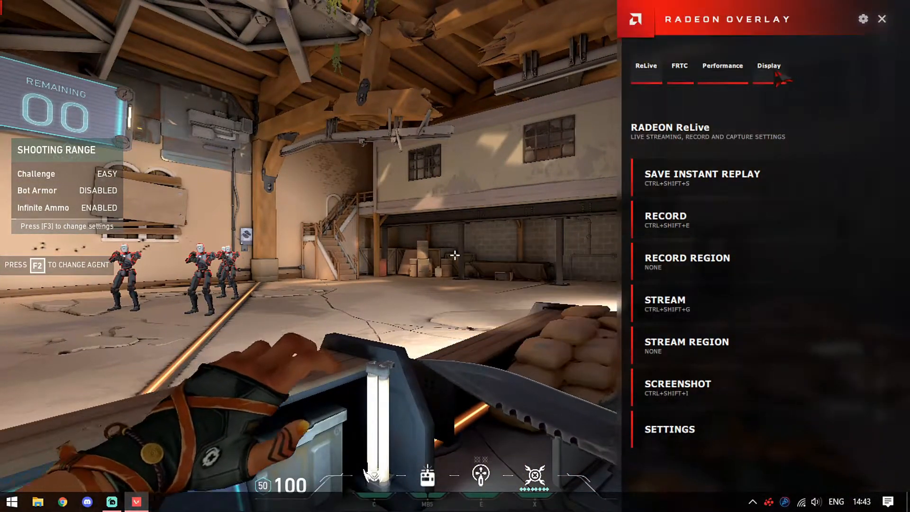
left_click(768, 65)
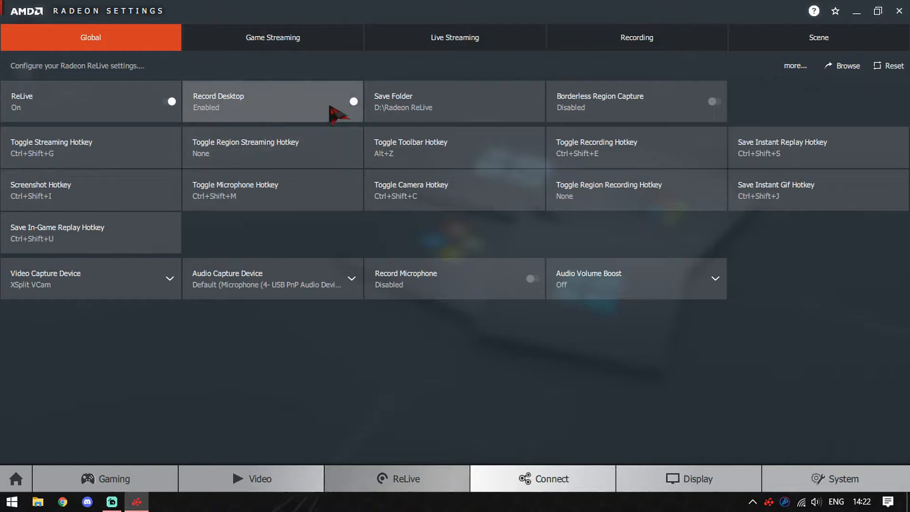
mouse_move(420, 349)
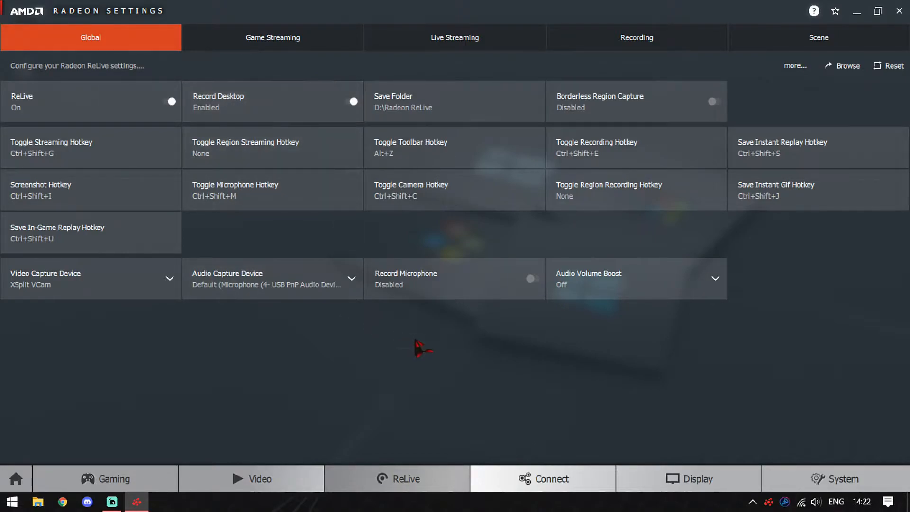
mouse_move(450, 159)
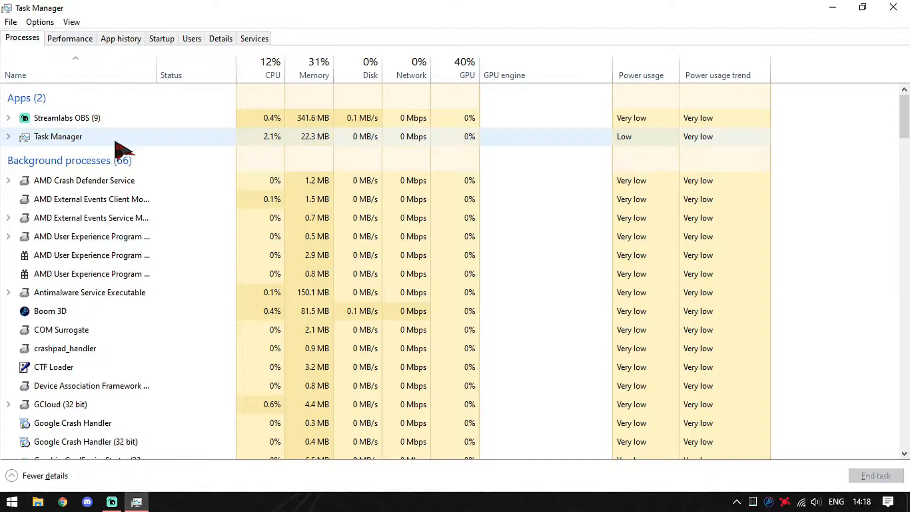
Step: End the running Radeon Settings and background Radeon host processes in Task Manager
right_click(84, 162)
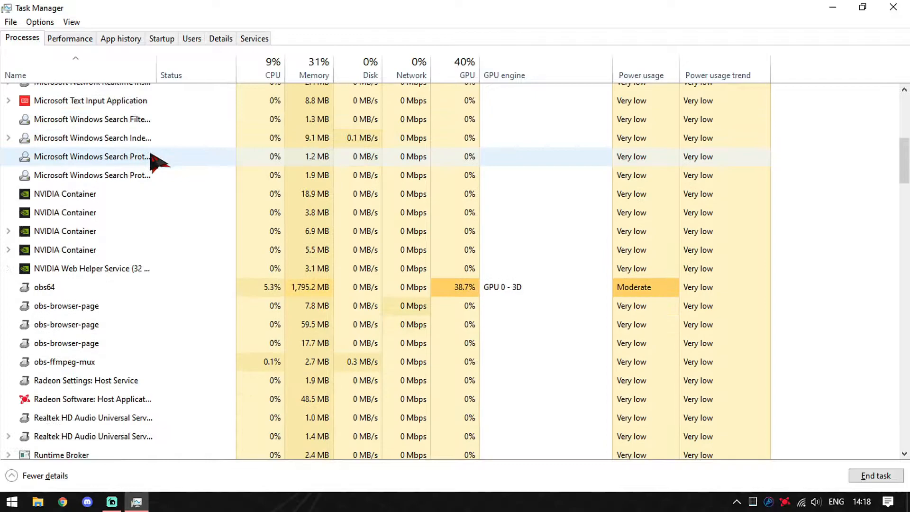
right_click(89, 259)
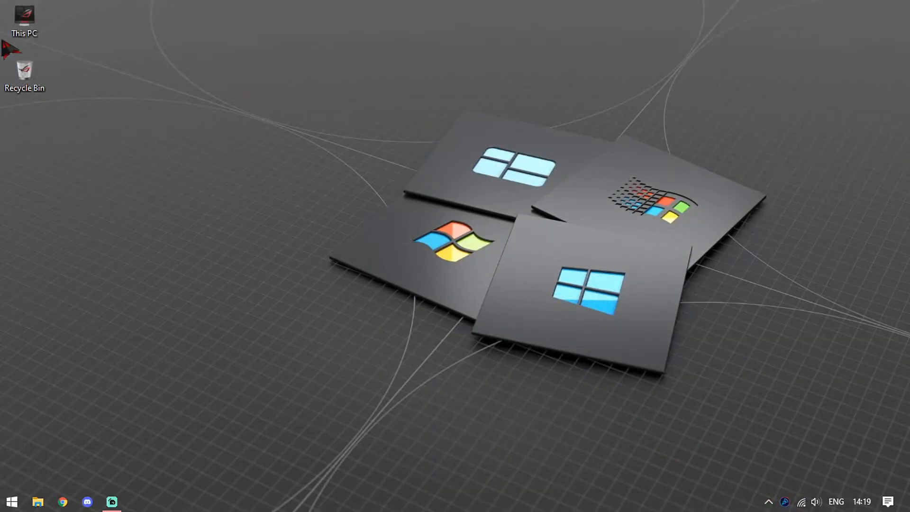
Step: Extract the CNext folder from the AMD Settings Software (OLD UI) archive into Downloads
left_click(38, 502)
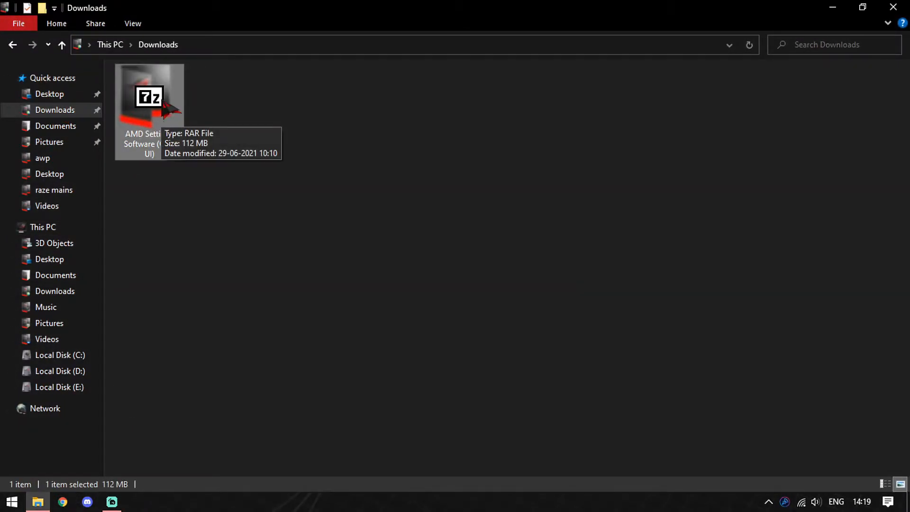
double_click(149, 96)
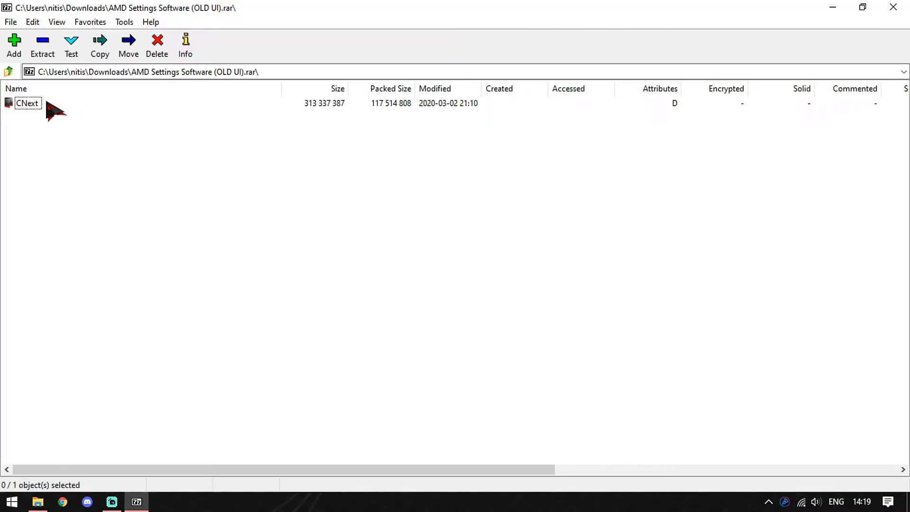
left_click(100, 46)
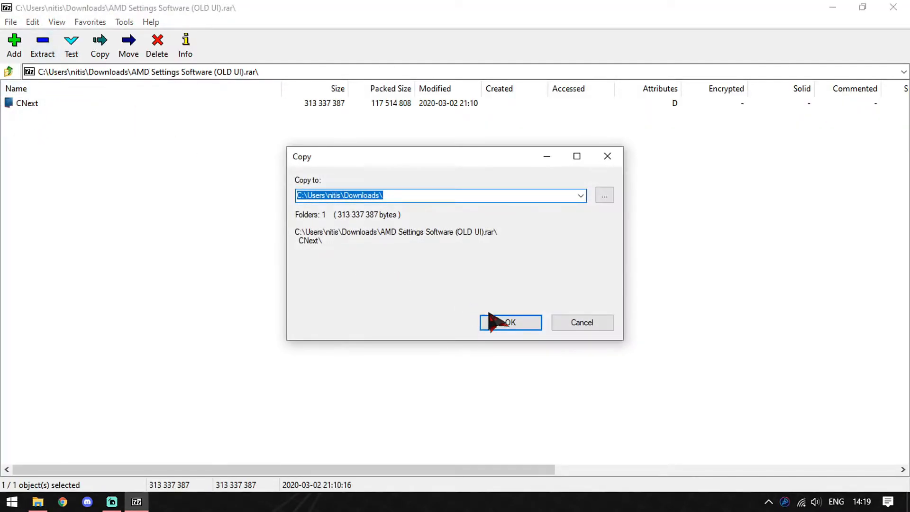
left_click(510, 322)
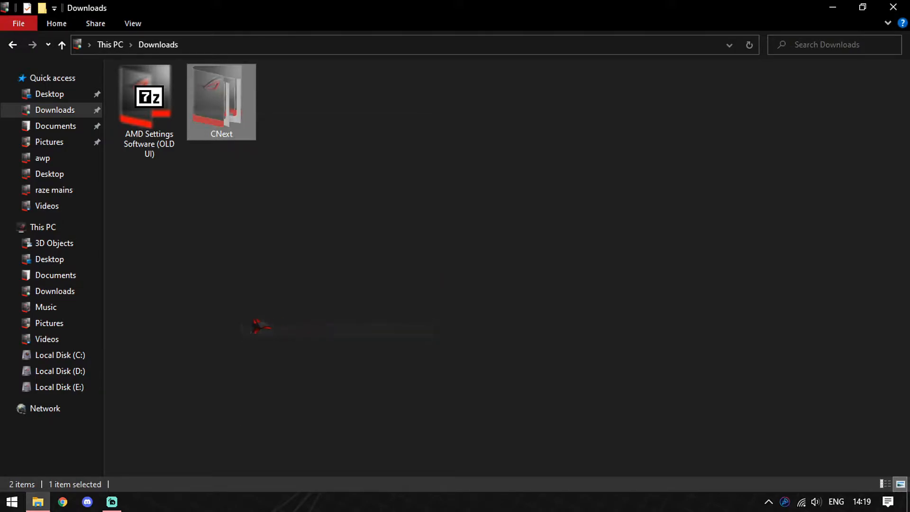
Step: Rename the inner CNext folder under C:\Program Files\AMD\CNext to 'CNext bak'
left_click(60, 355)
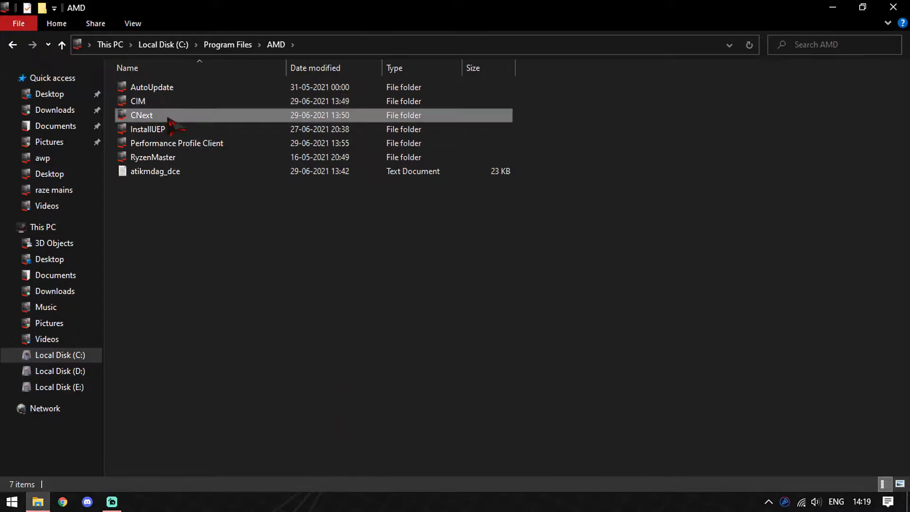
double_click(141, 114)
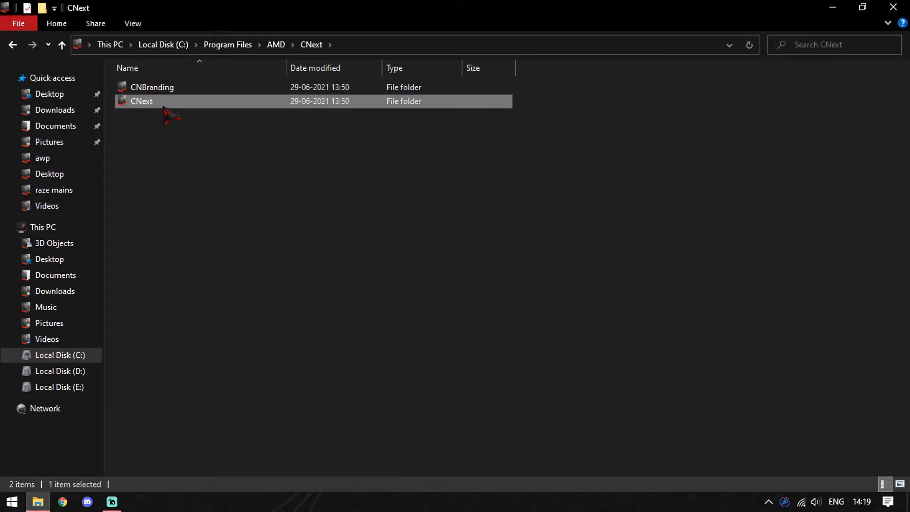
left_click(141, 101)
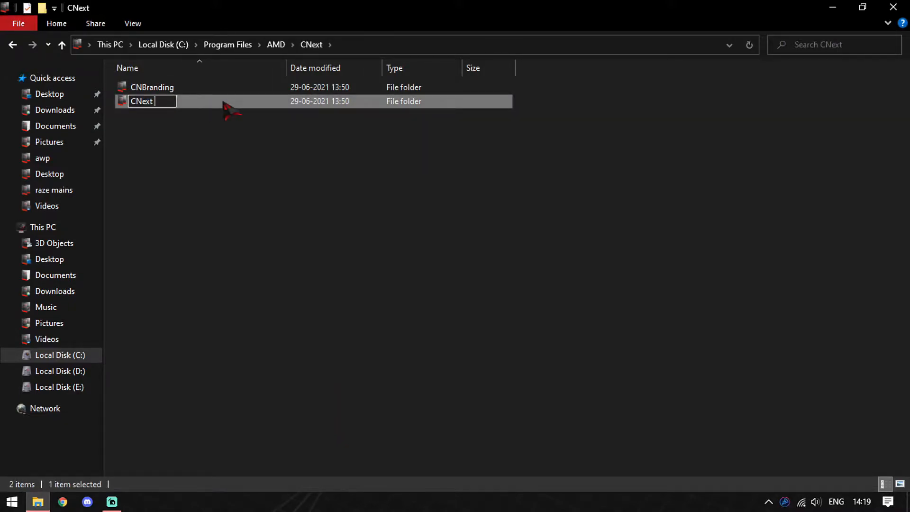
type("bak")
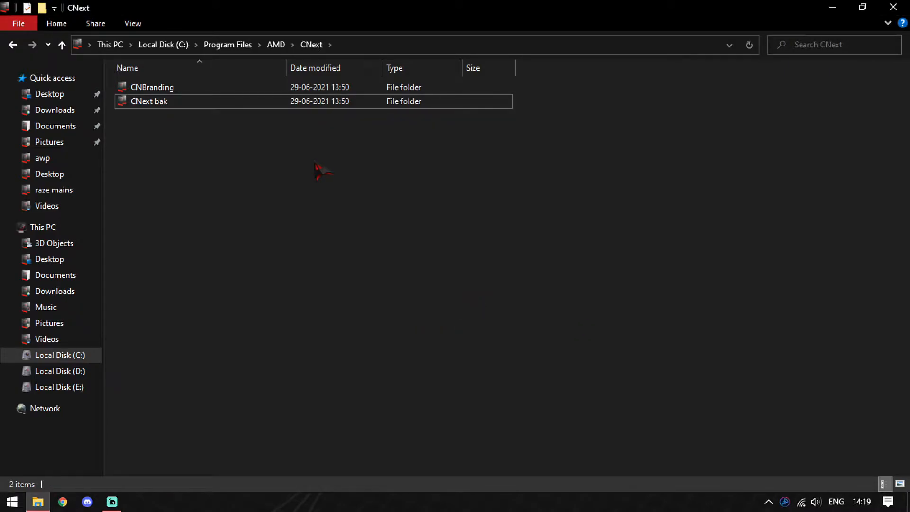
Step: Paste the extracted CNext folder beside CNext bak and close File Explorer
right_click(323, 172)
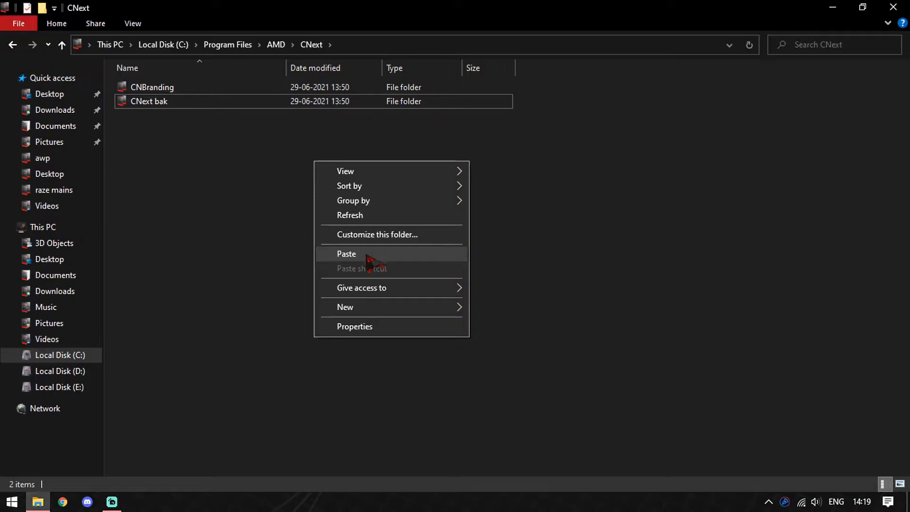
left_click(347, 254)
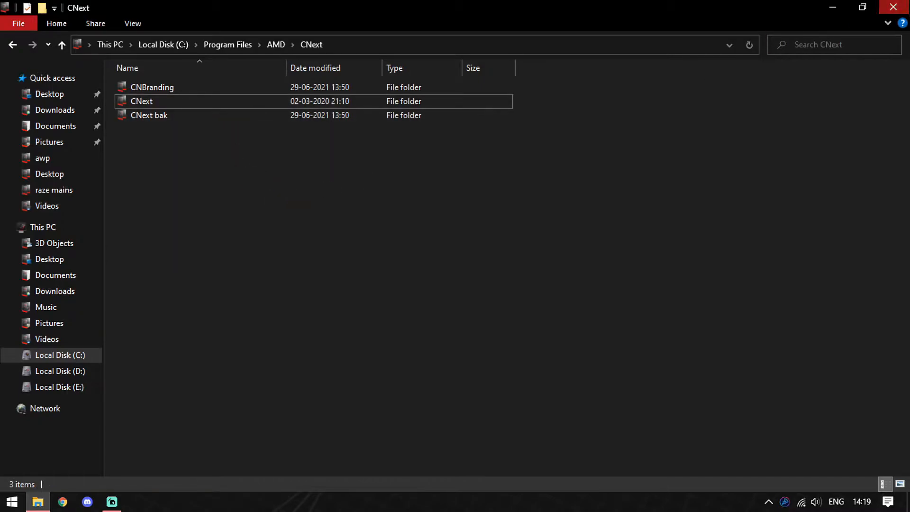
left_click(11, 501)
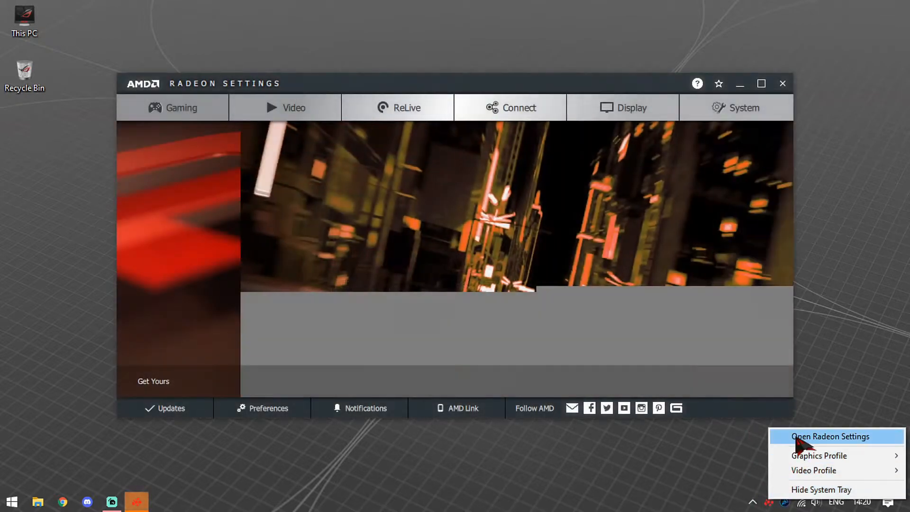
Step: Launch the old-style Radeon Settings and switch ReLive on in its Global page
left_click(830, 436)
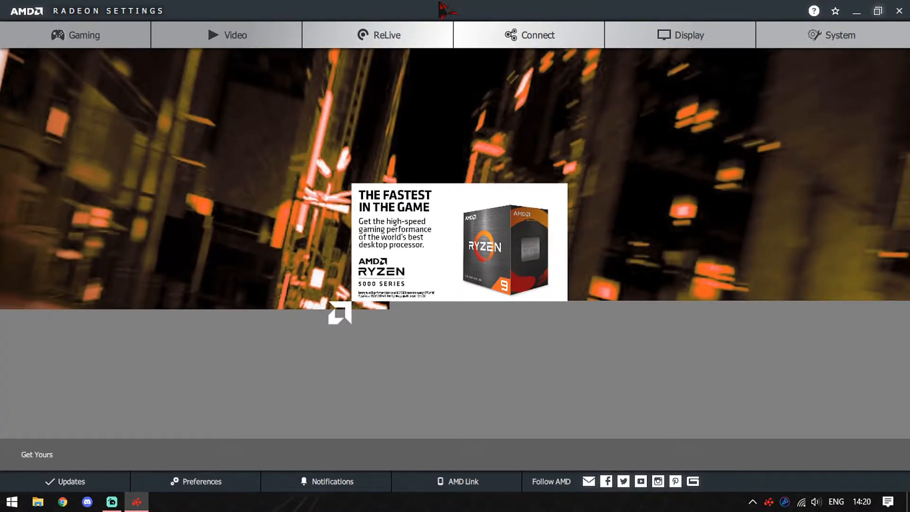
left_click(377, 35)
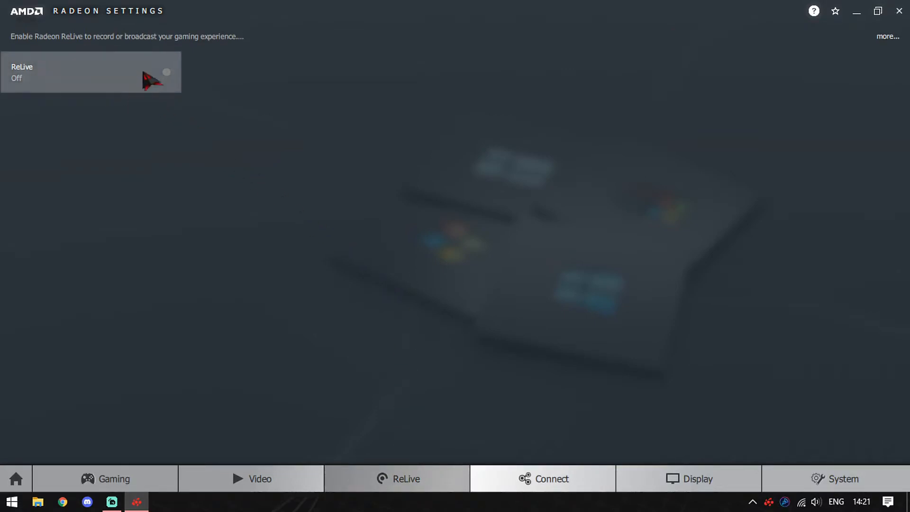
left_click(166, 72)
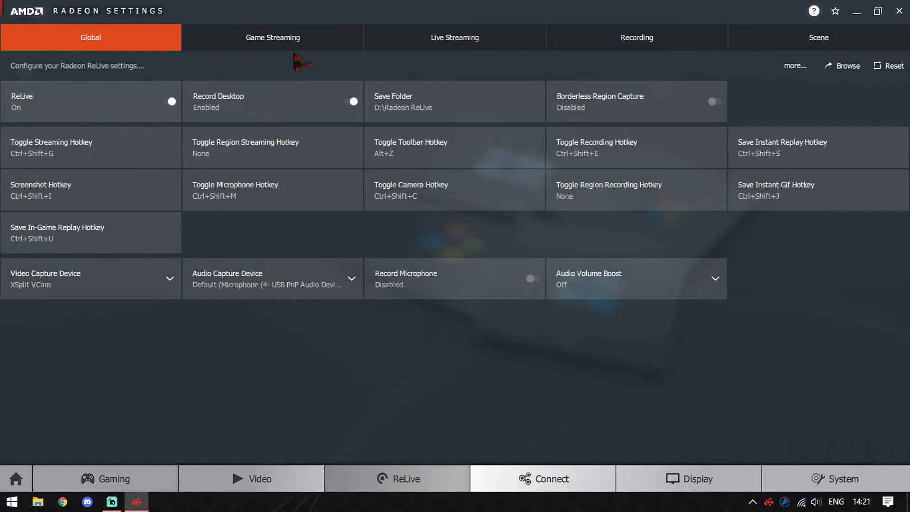
Step: Browse the Streaming, Recording and Scene overlay tabs, returning to Global
left_click(272, 37)
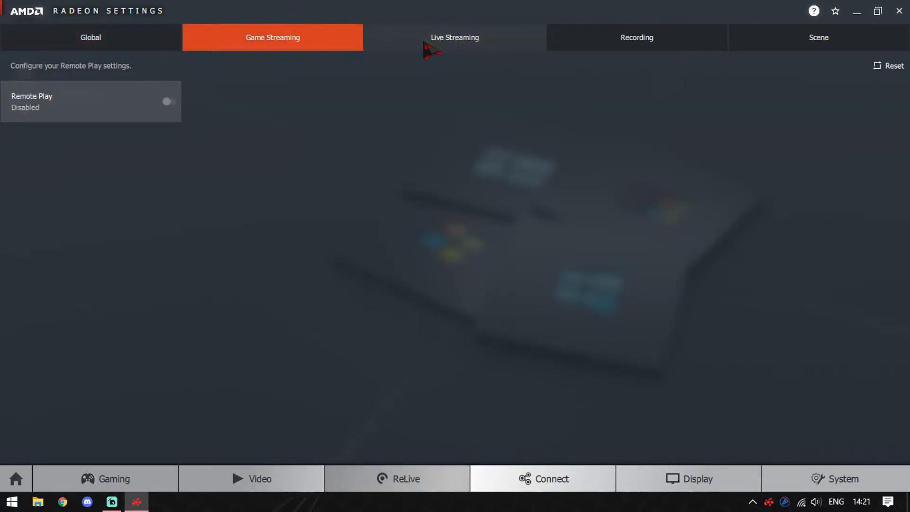
left_click(636, 37)
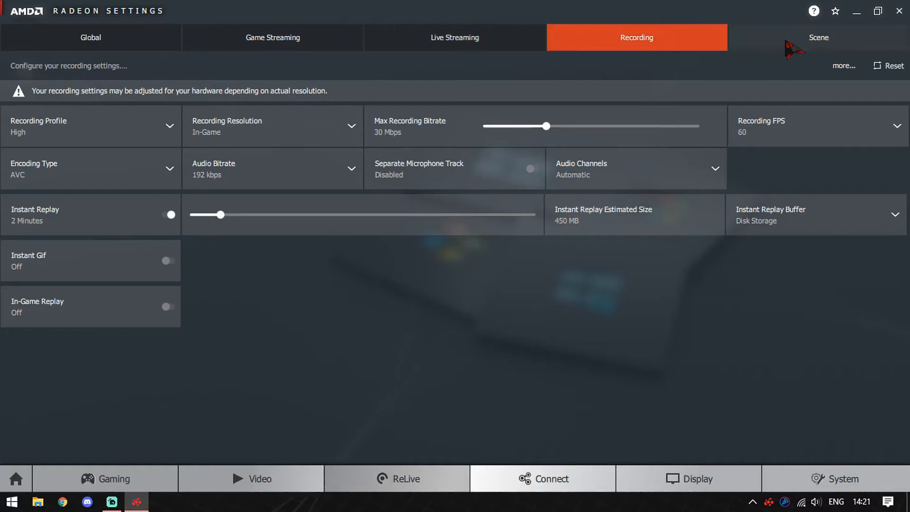
left_click(818, 37)
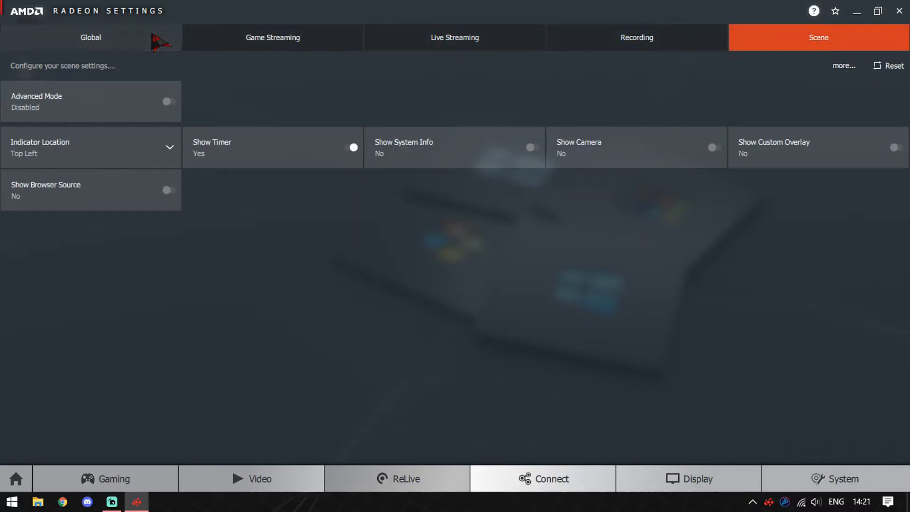
left_click(90, 37)
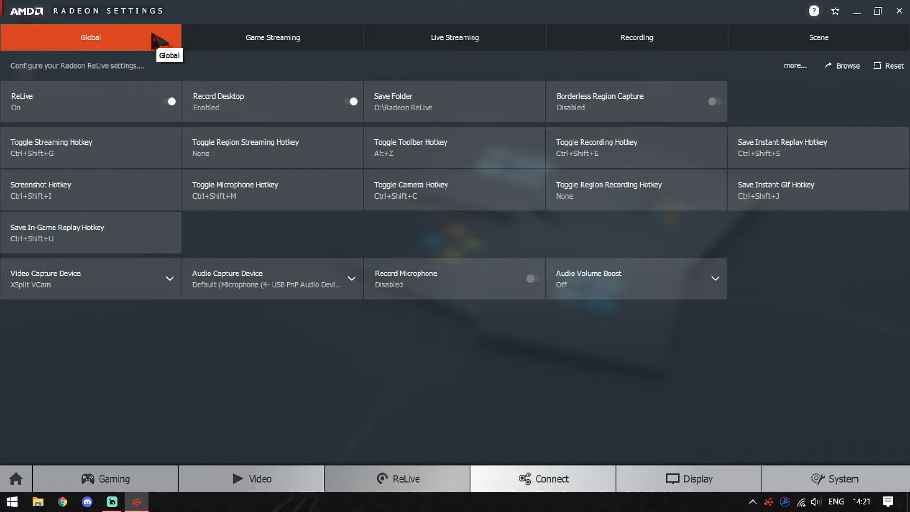
mouse_move(380, 241)
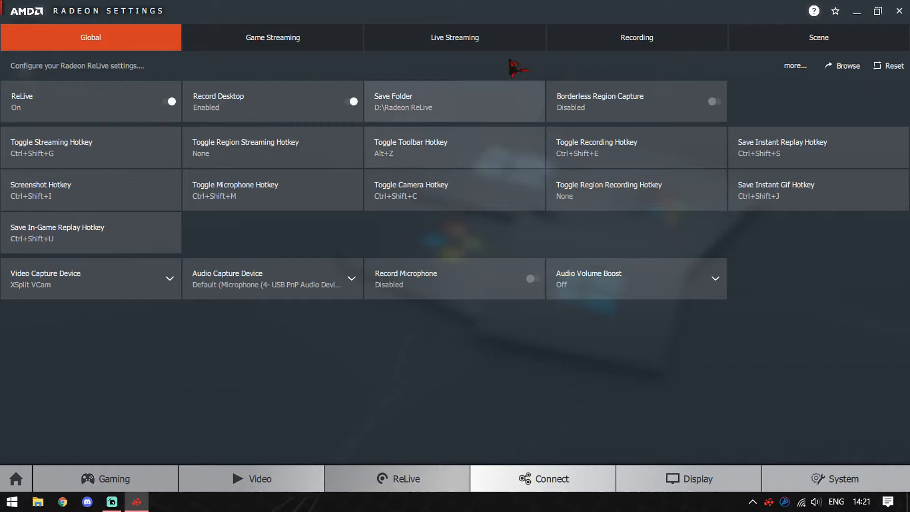
Step: Set Instant Replay to 3 Minutes 30 Seconds in Recording, then return to Global
left_click(636, 37)
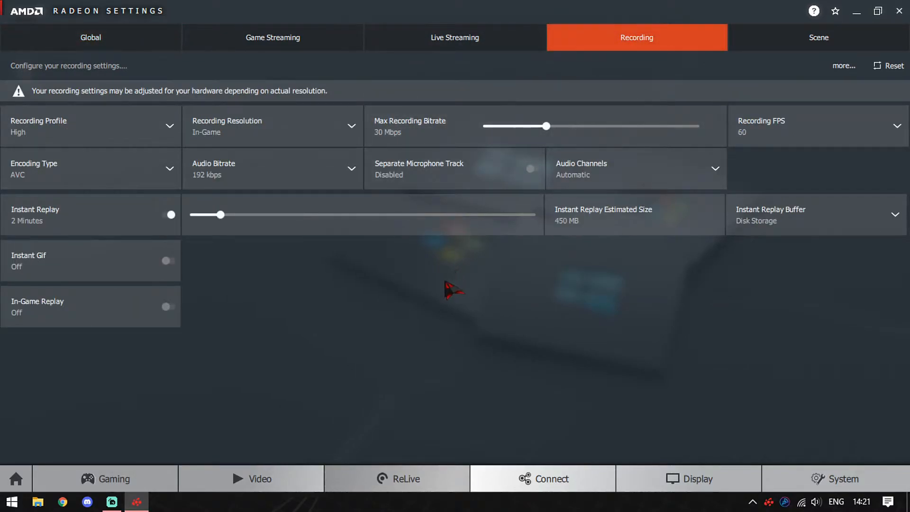
mouse_move(120, 257)
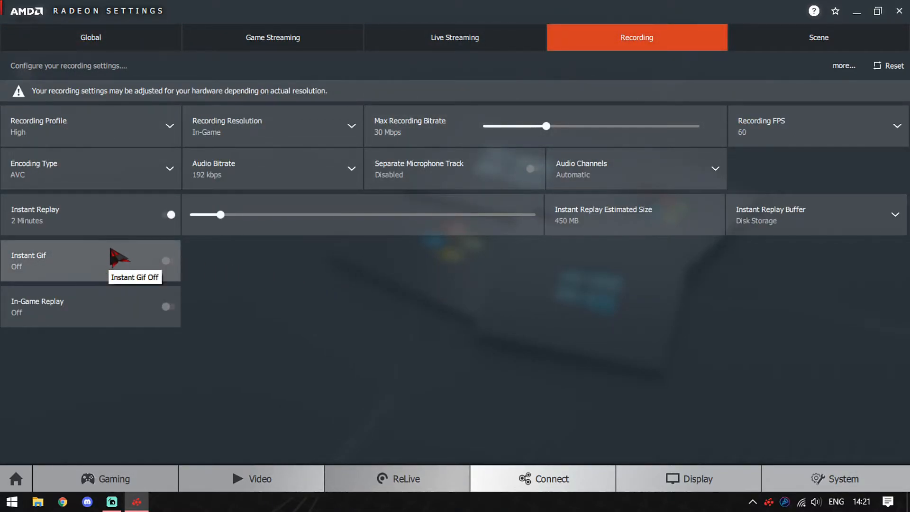
mouse_move(222, 224)
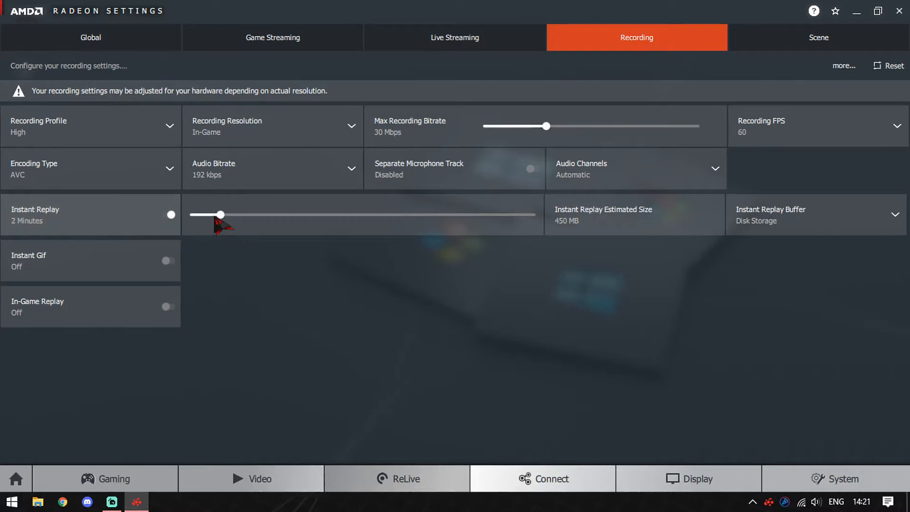
left_click_drag(221, 216, 257, 215)
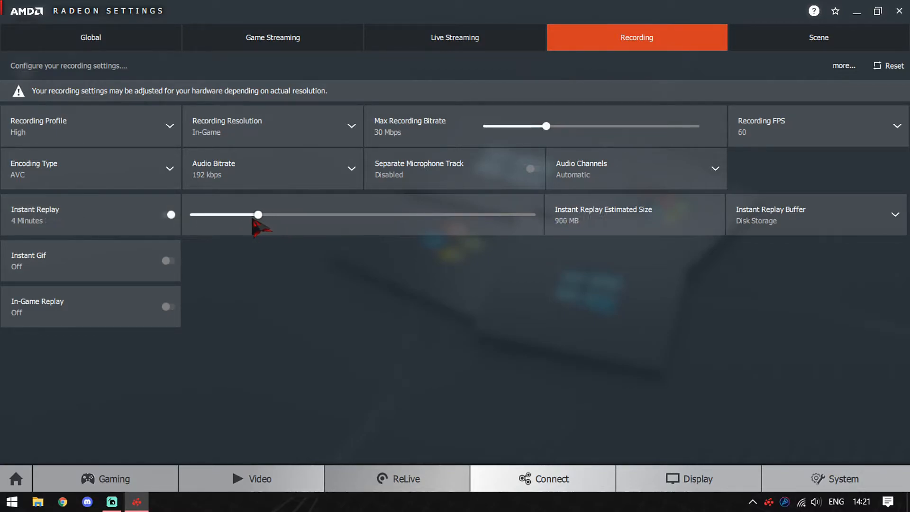
left_click_drag(257, 214, 246, 215)
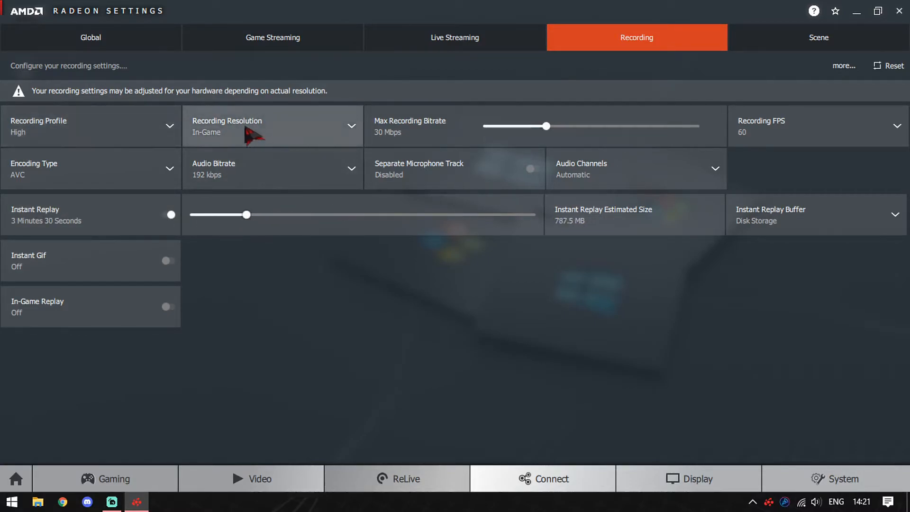
mouse_move(496, 123)
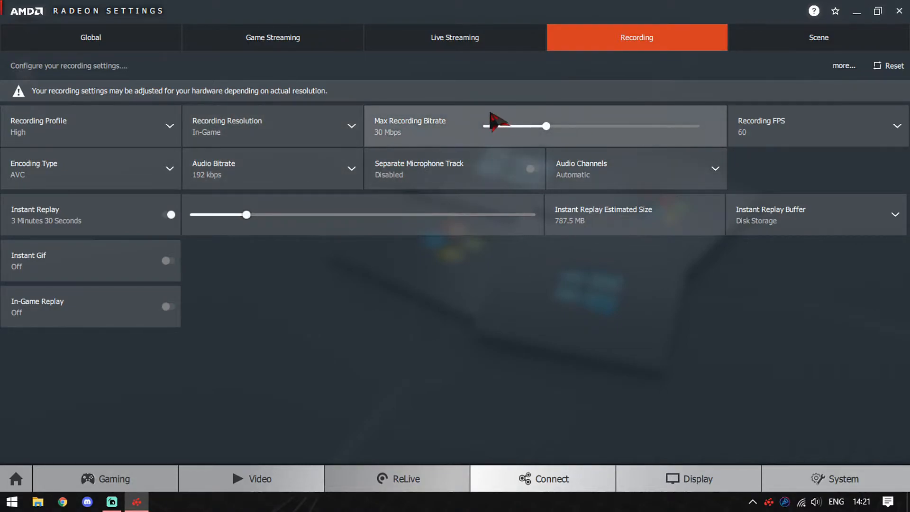
left_click(90, 37)
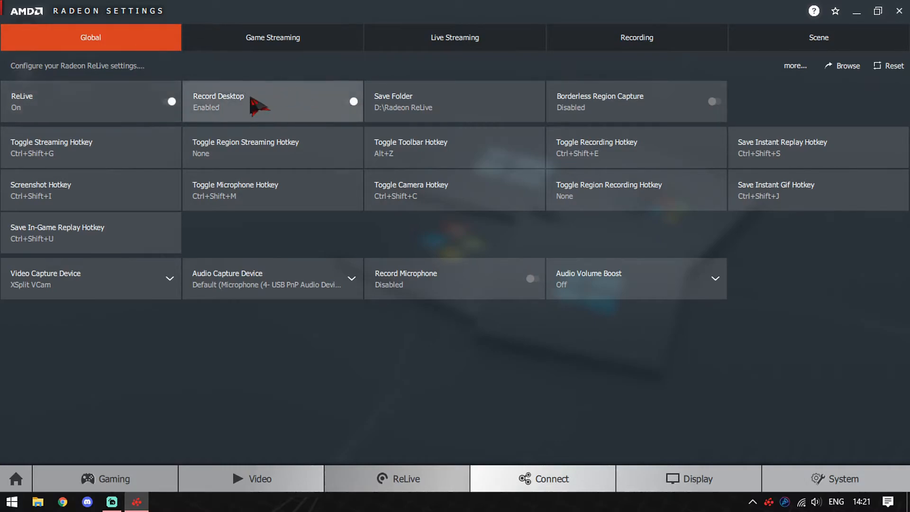
mouse_move(446, 109)
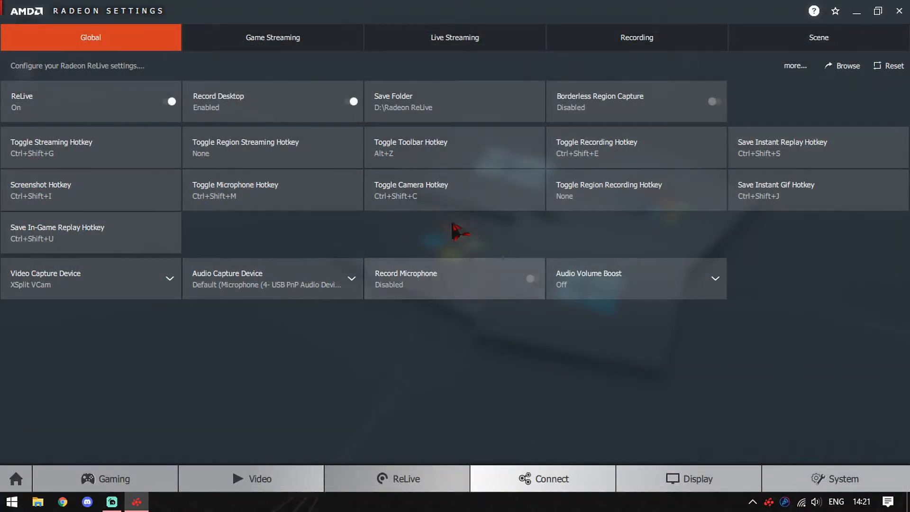
Step: Visit the Video profiles page, return to ReLive, and try the Alt+Z overlay toolbar hotkey
left_click(250, 478)
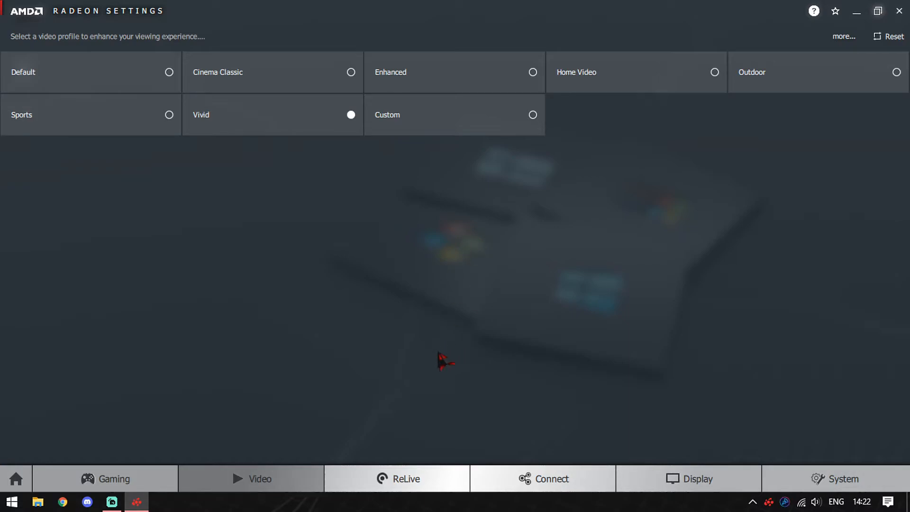
mouse_move(400, 390)
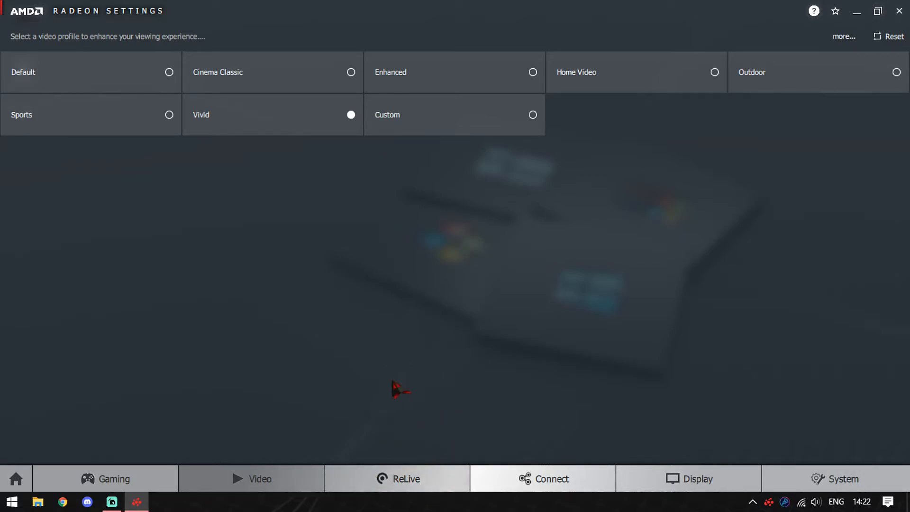
left_click(397, 478)
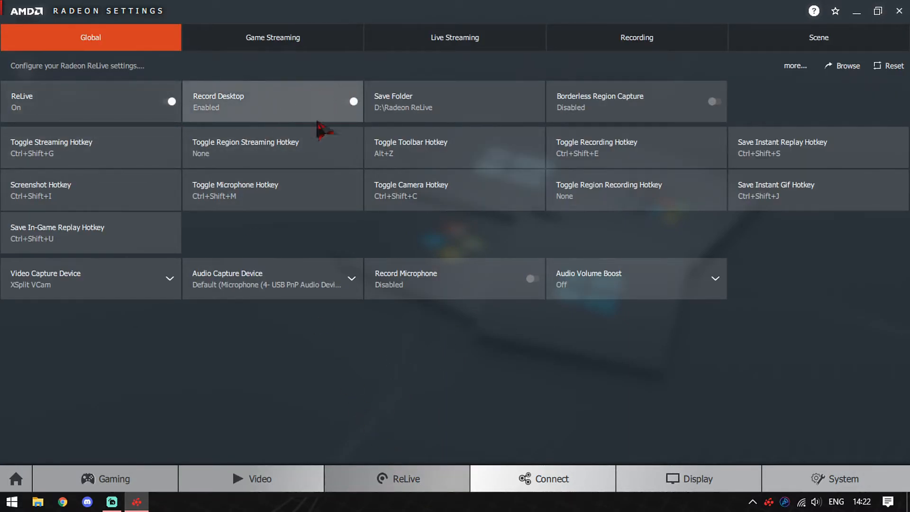
mouse_move(351, 299)
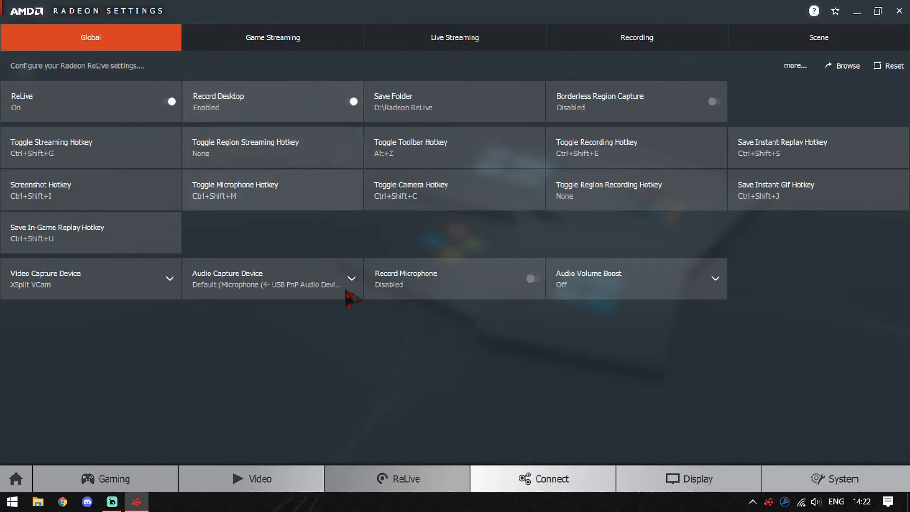
mouse_move(393, 155)
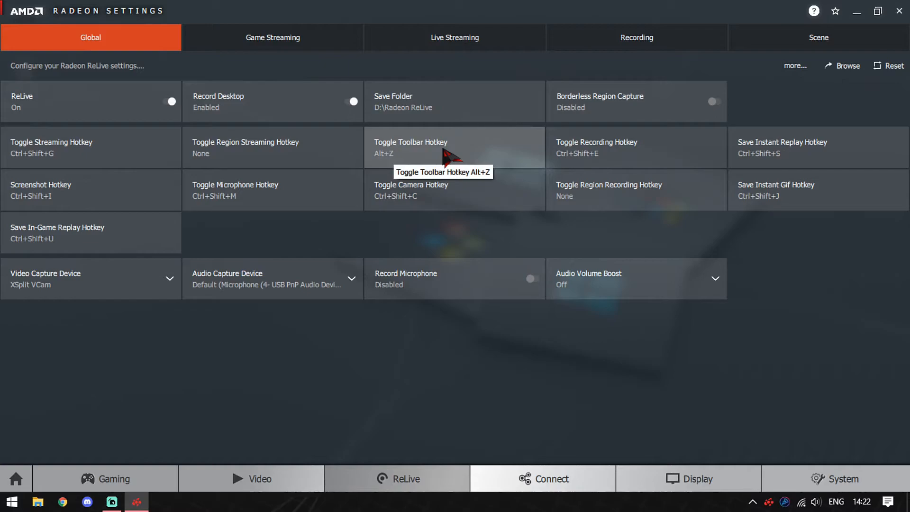
key("Alt+z")
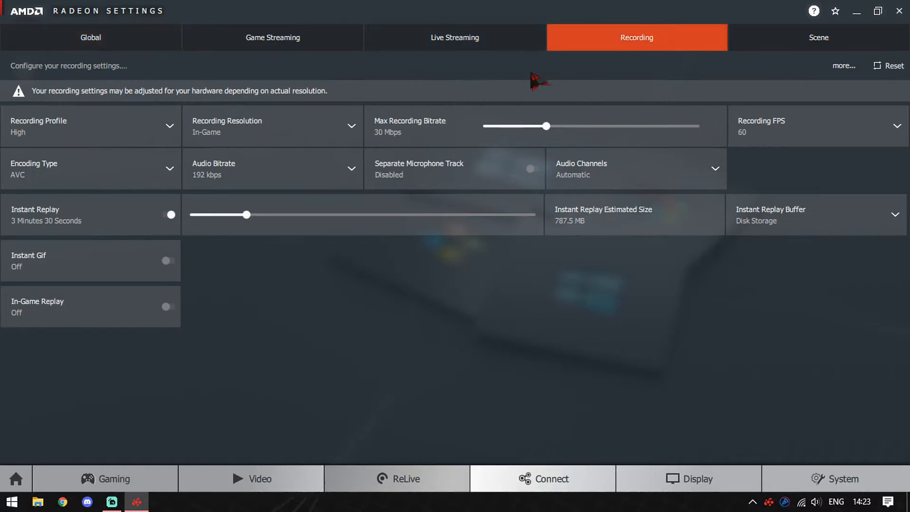
Step: Drag the Instant Replay slider back and forth, settling on 2 Minutes (450 MB)
left_click_drag(246, 215, 243, 216)
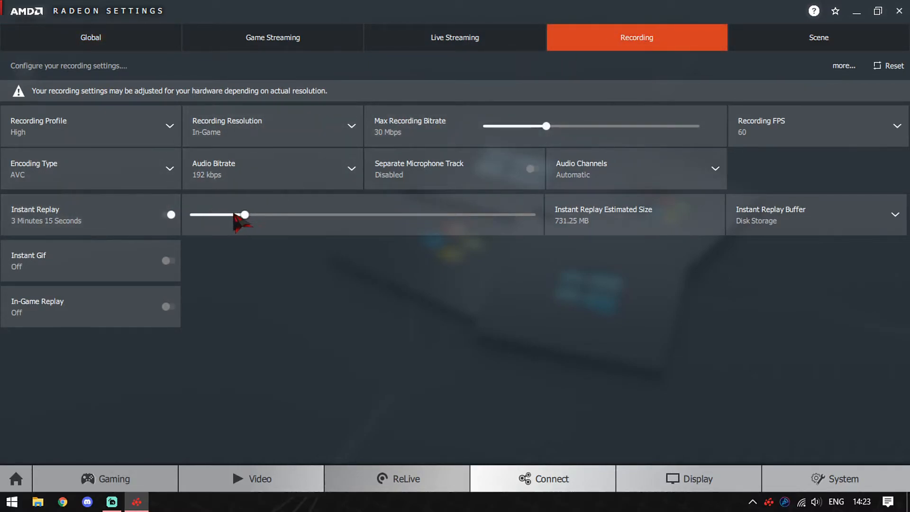
left_click_drag(244, 215, 501, 215)
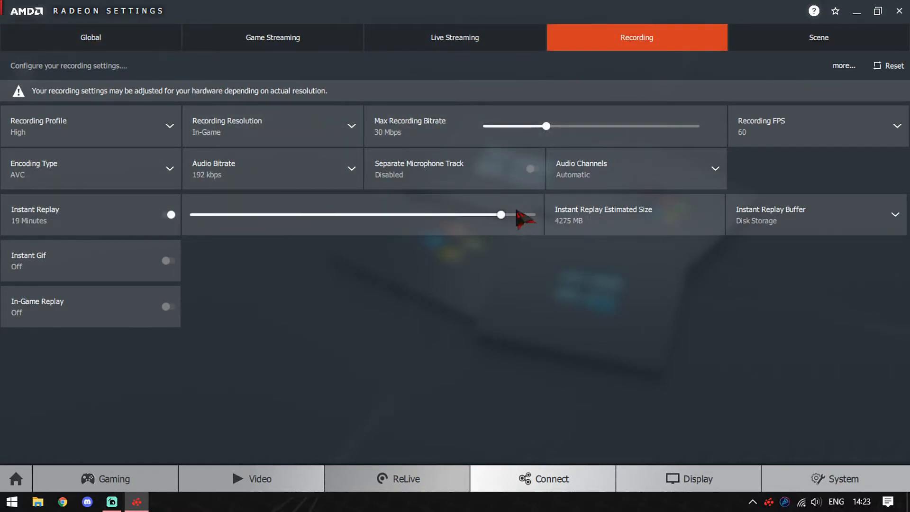
left_click_drag(500, 216, 216, 216)
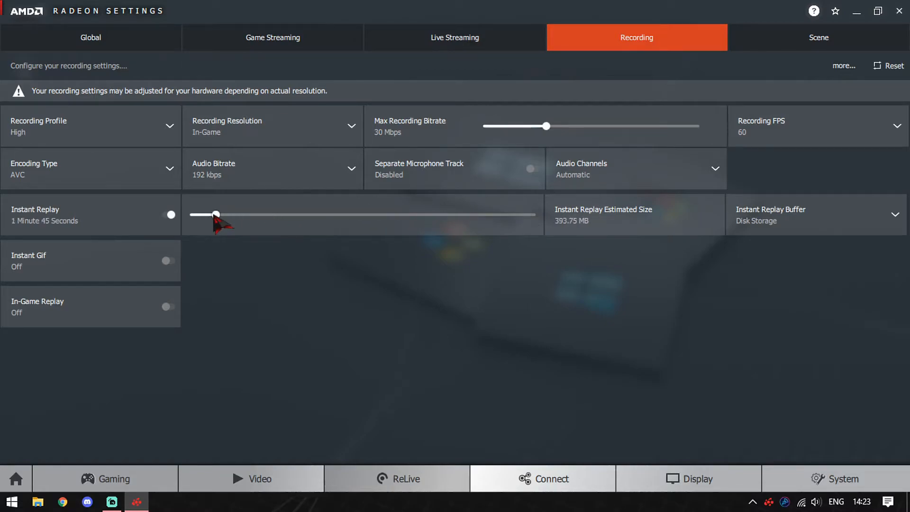
left_click_drag(215, 214, 221, 215)
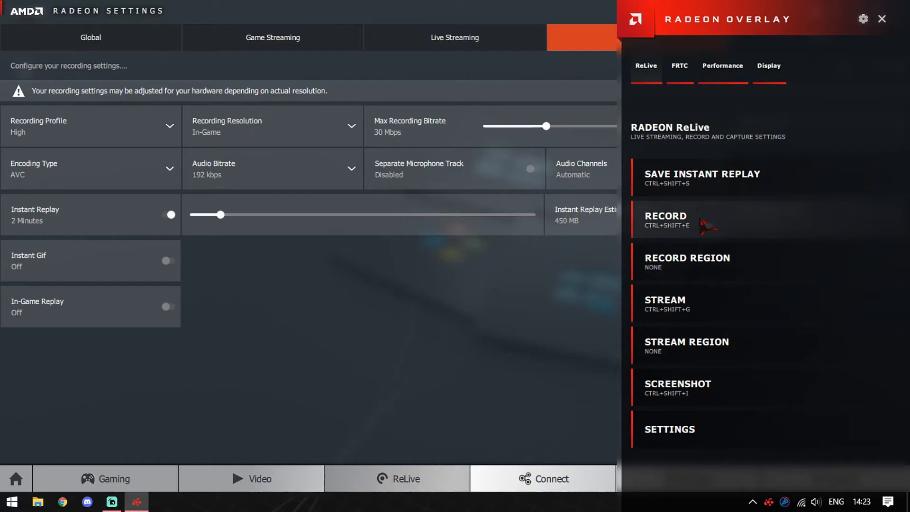
mouse_move(632, 103)
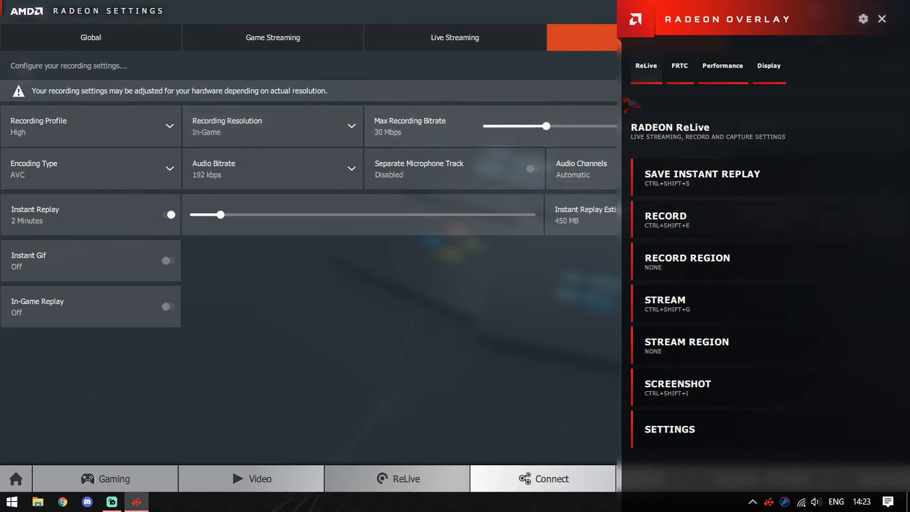
mouse_move(705, 268)
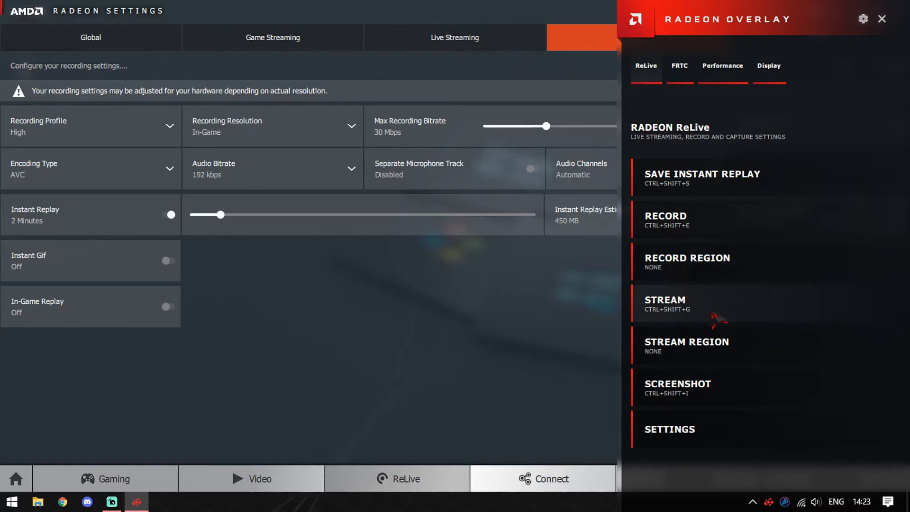
mouse_move(703, 311)
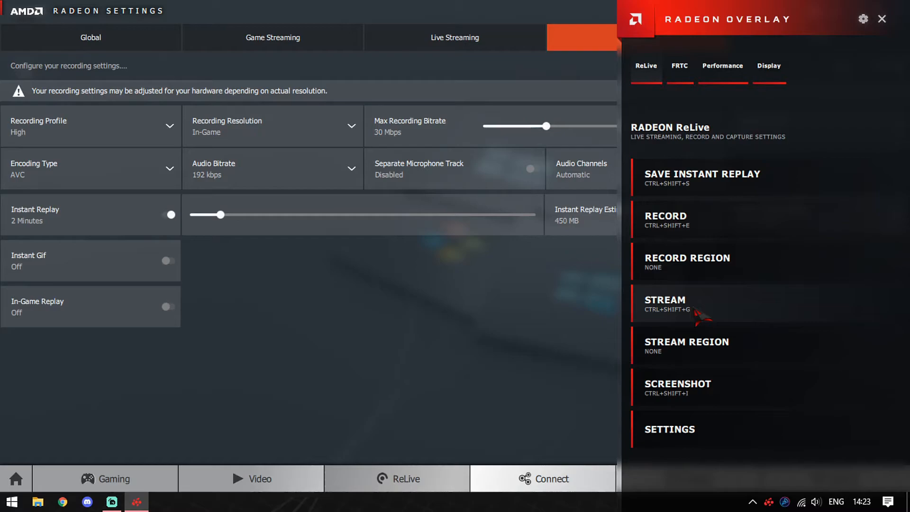
mouse_move(691, 426)
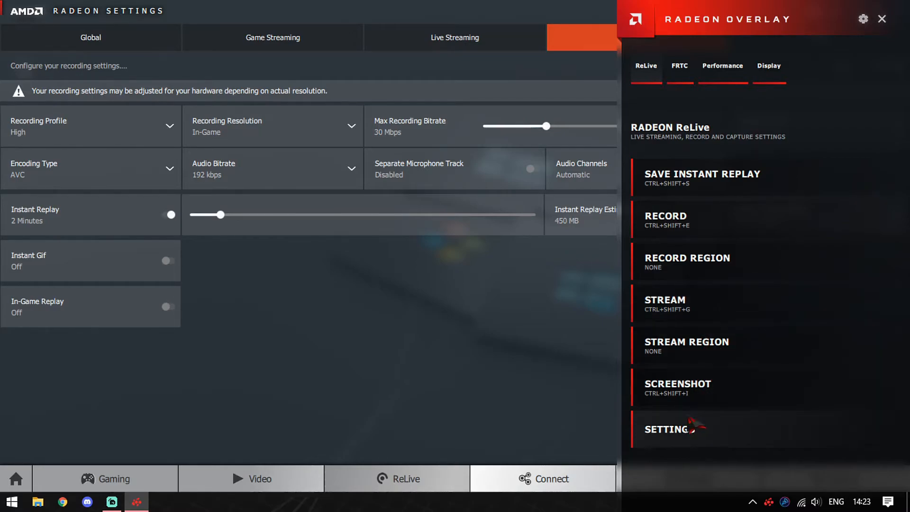
Step: Review the overlay's ReLive toggles: Instant Replay, Record Desktop and Indicator enabled, others off
left_click(667, 428)
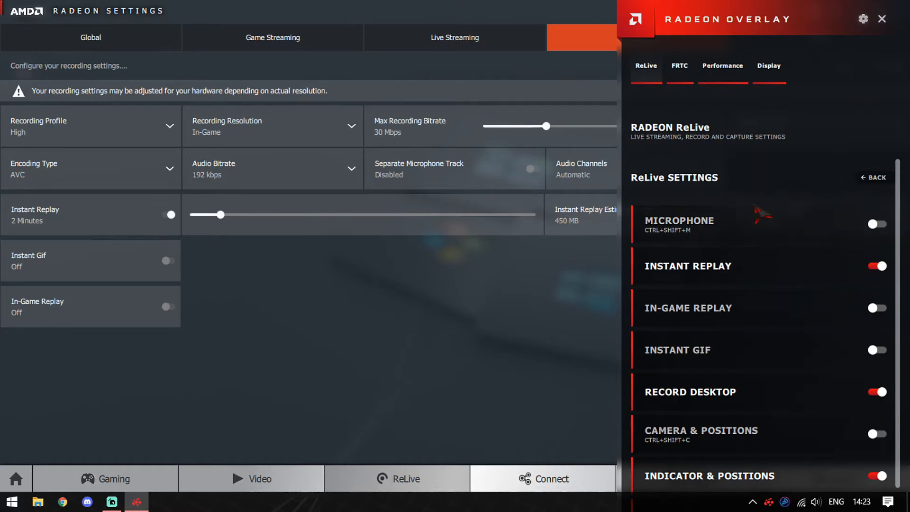
scroll("down", 3)
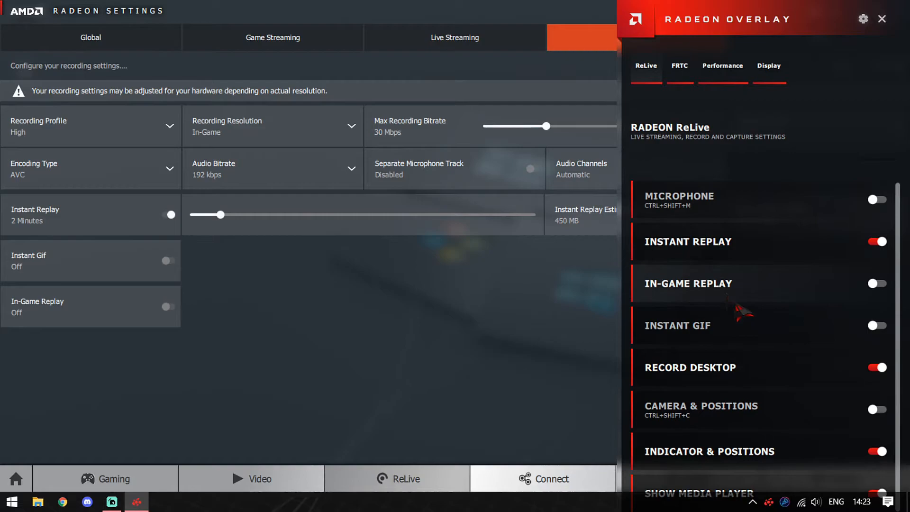
mouse_move(801, 415)
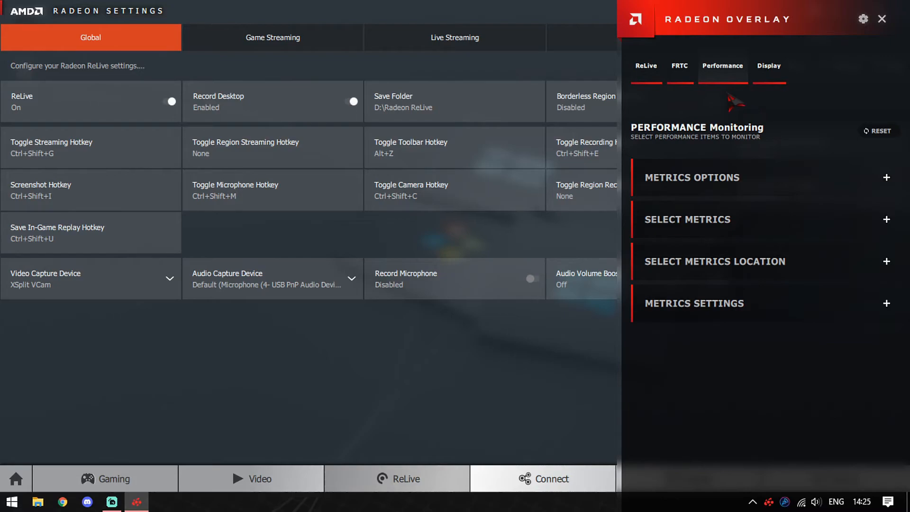
Step: Review Performance Monitoring metrics options (metrics hidden, 2-second interval) and return to the main list
left_click(691, 178)
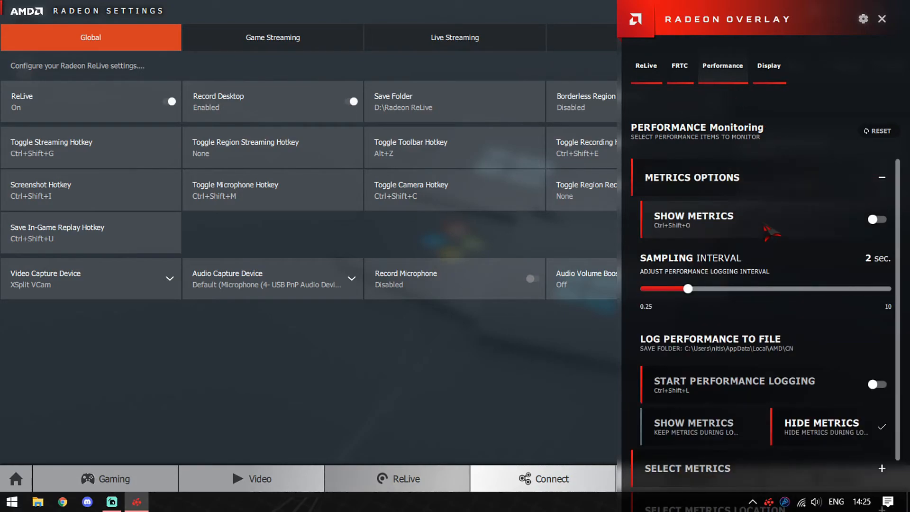
scroll("down", 3)
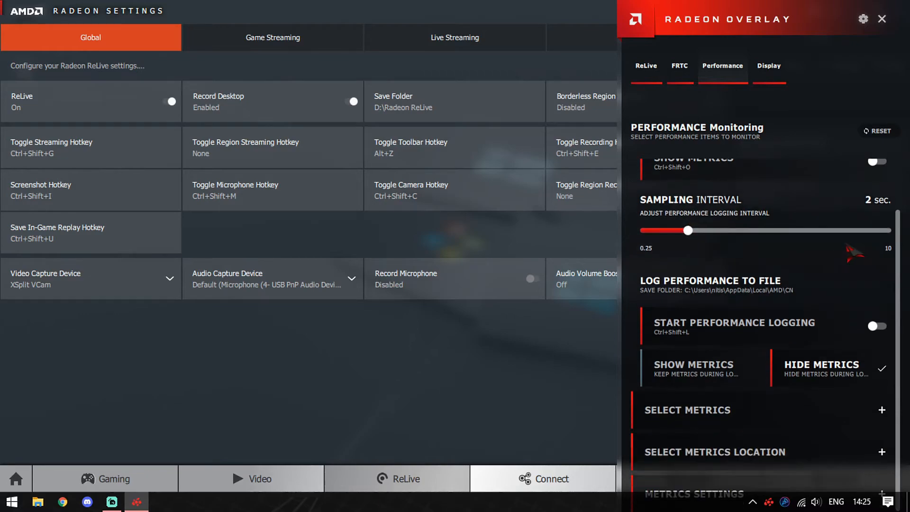
left_click(687, 409)
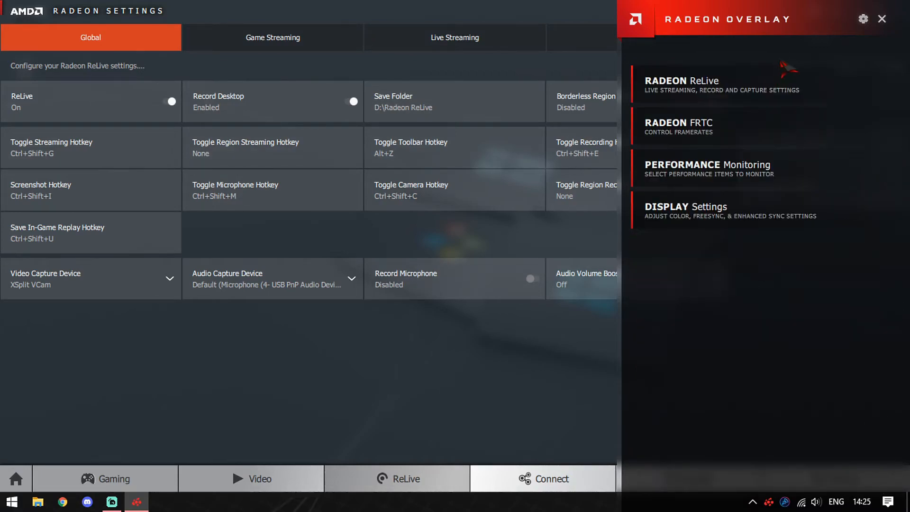
Step: Review Display color settings (temperature 5900, brightness 0, hue 0, contrast 100), then the System overview
left_click(687, 207)
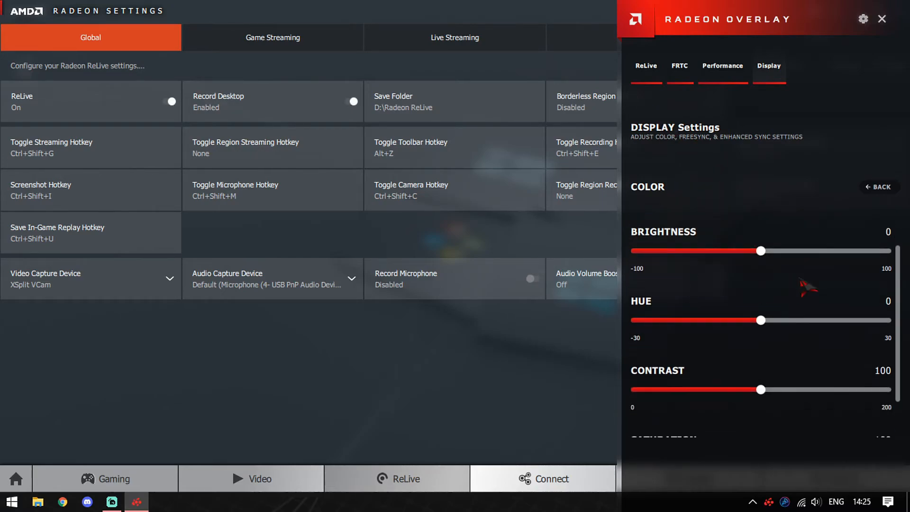
scroll("down", 3)
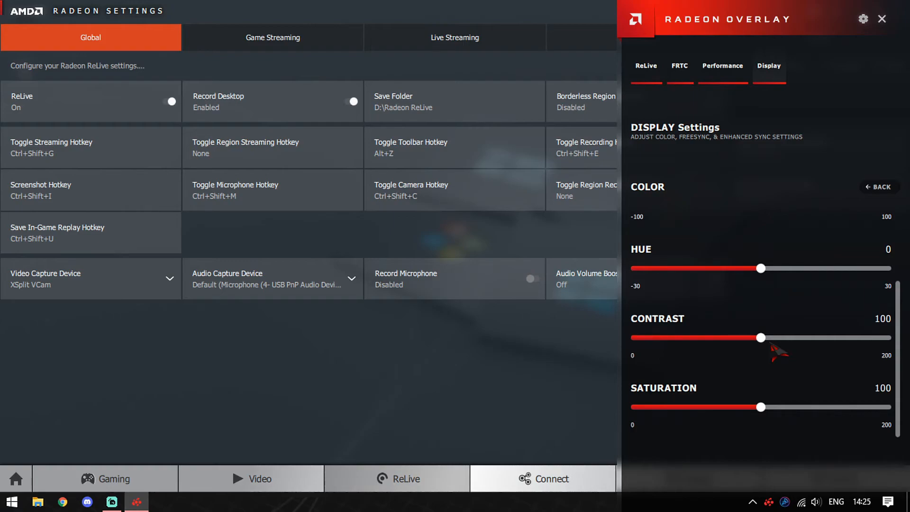
mouse_move(801, 301)
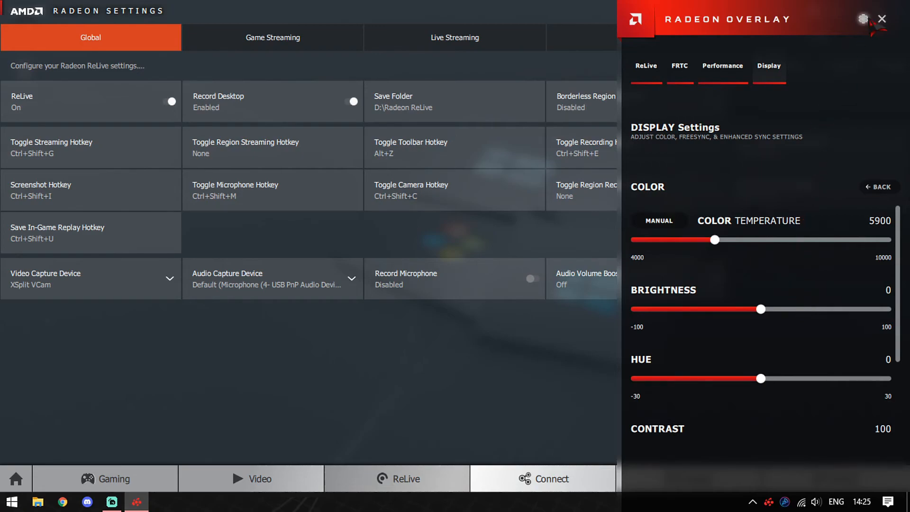
mouse_move(783, 154)
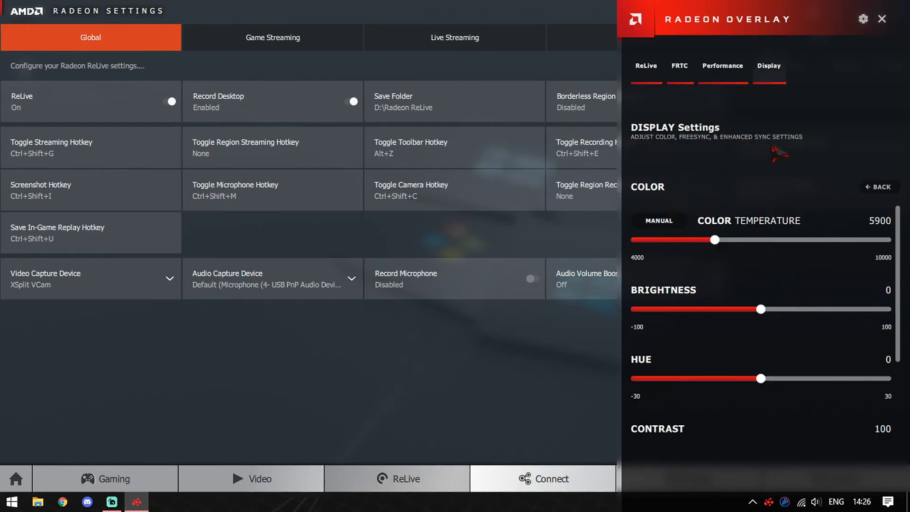
left_click(882, 19)
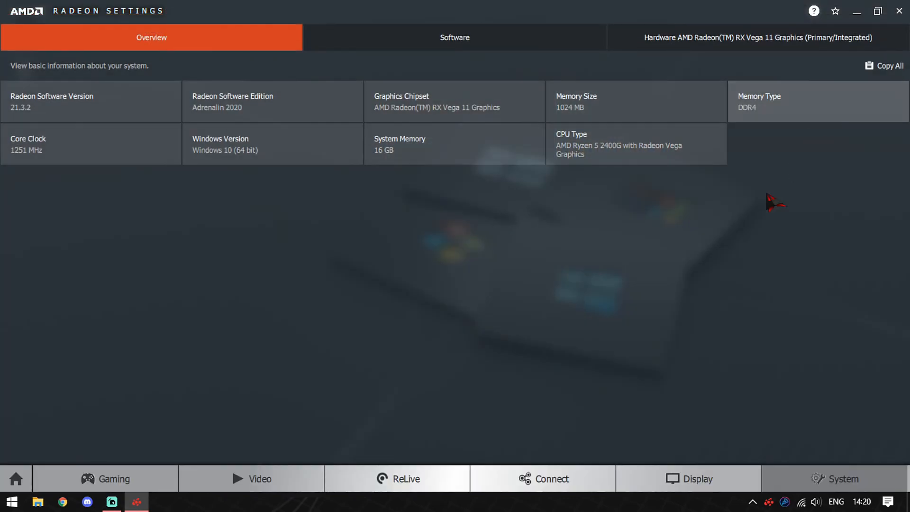
Step: View hardware details and Display, then the Connect Accounts page listing unconnected YouTube and Twitch
left_click(755, 37)
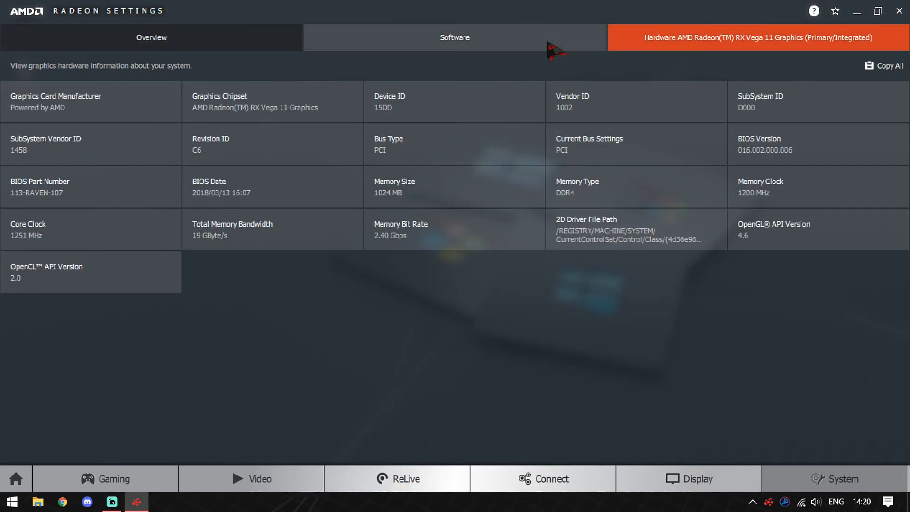
left_click(688, 478)
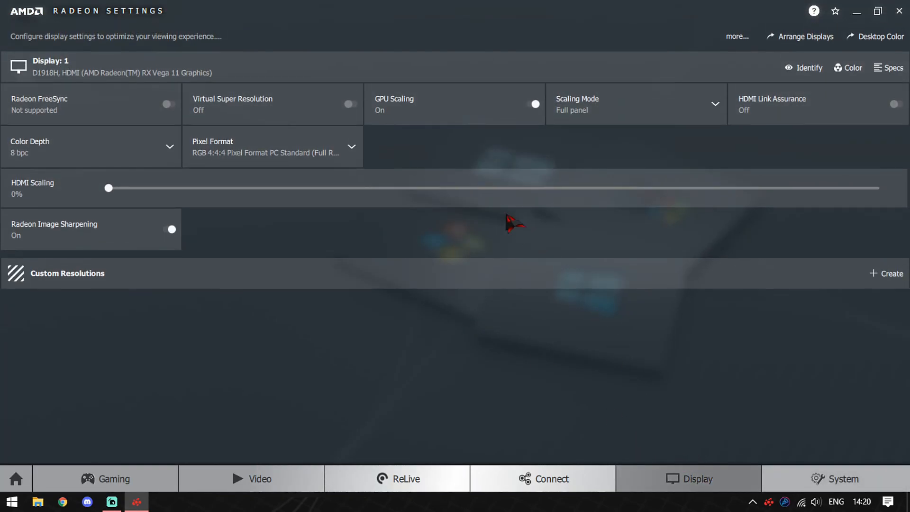
mouse_move(533, 413)
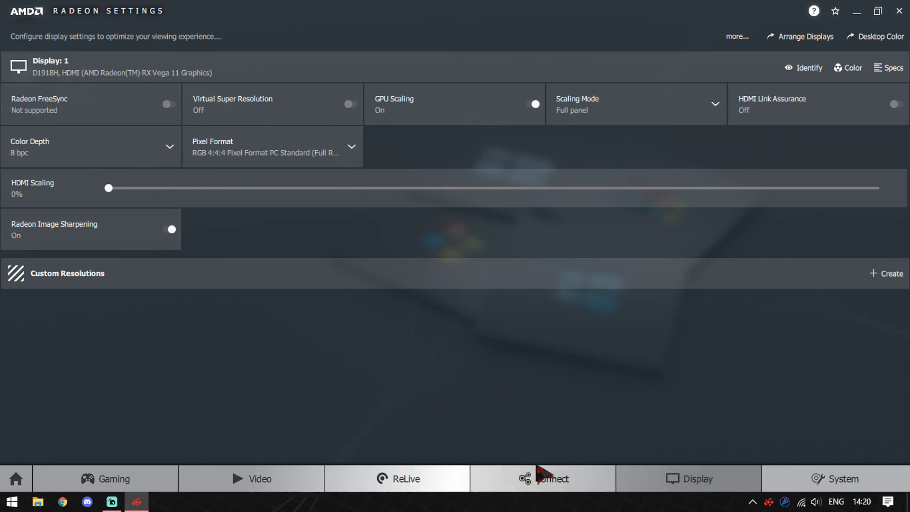
left_click(543, 478)
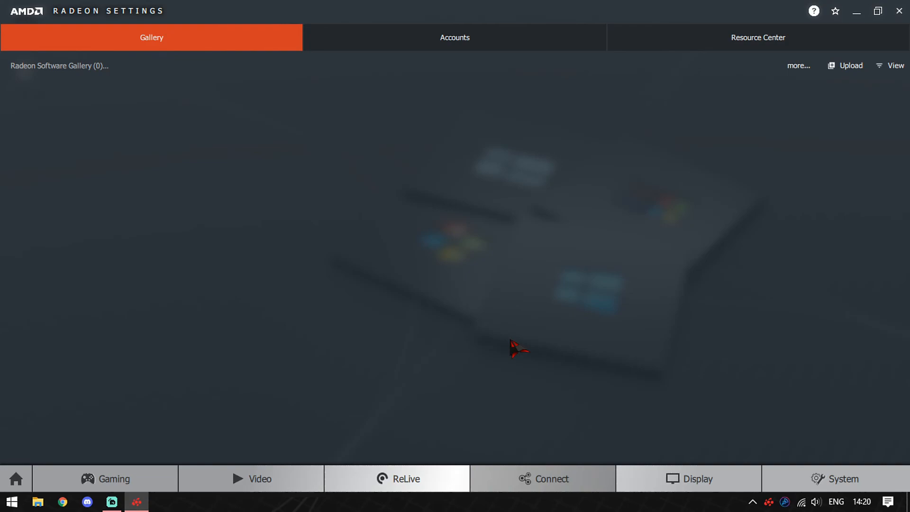
left_click(455, 37)
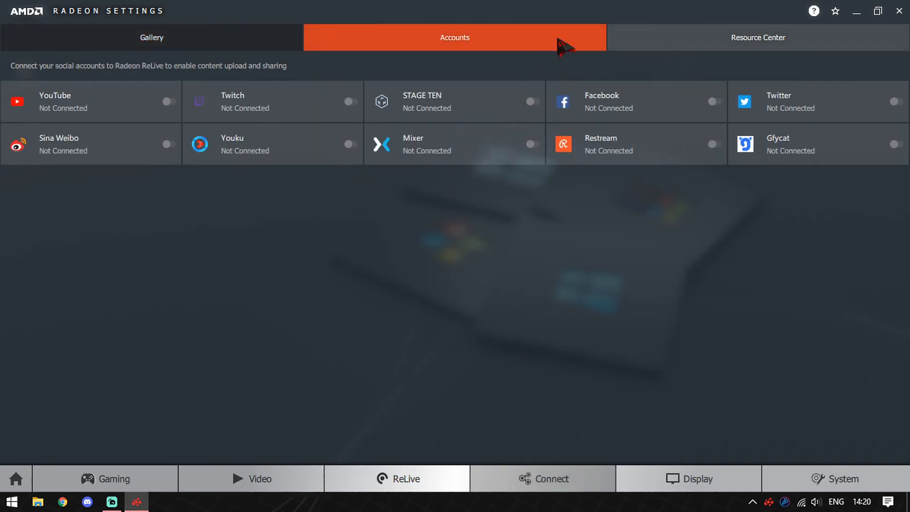